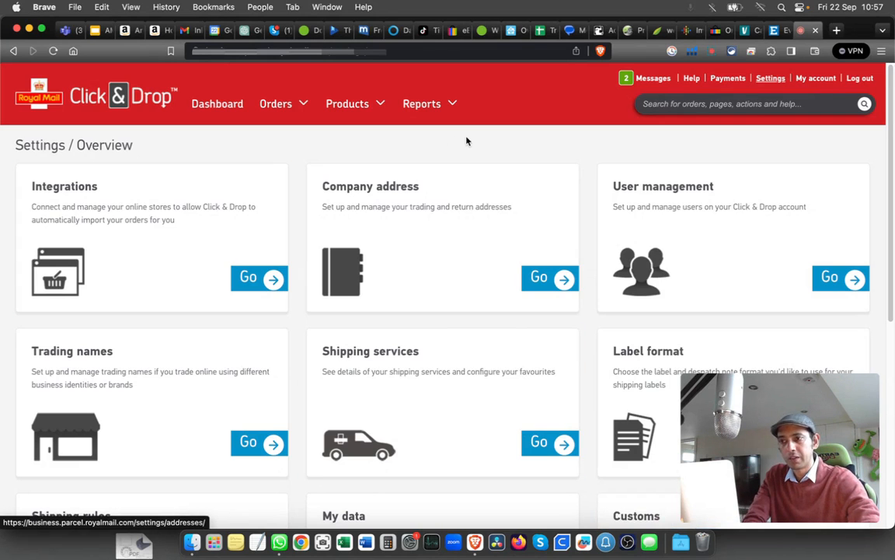
mouse_move(94, 112)
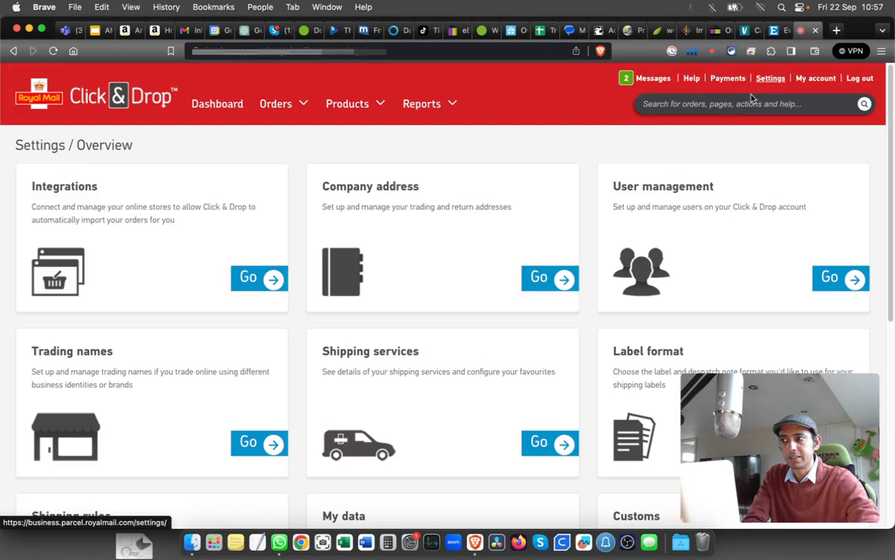
mouse_move(216, 196)
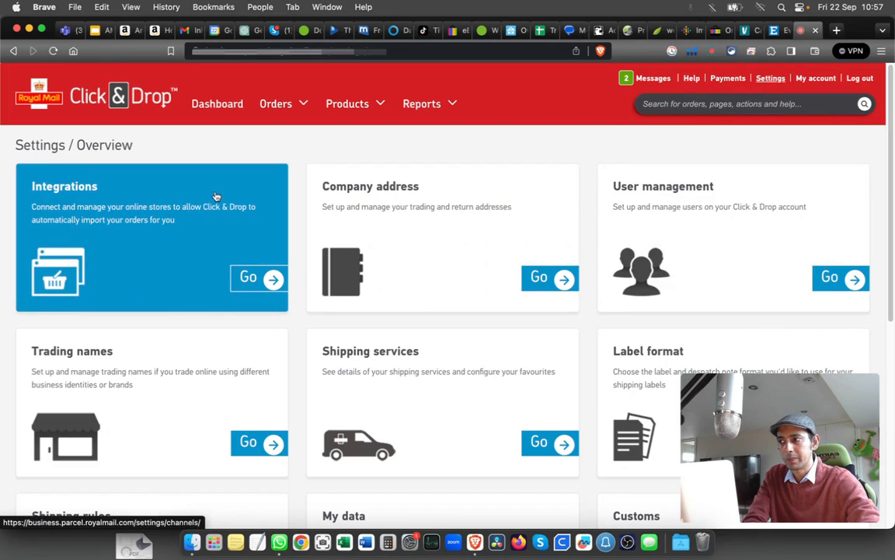
mouse_move(195, 240)
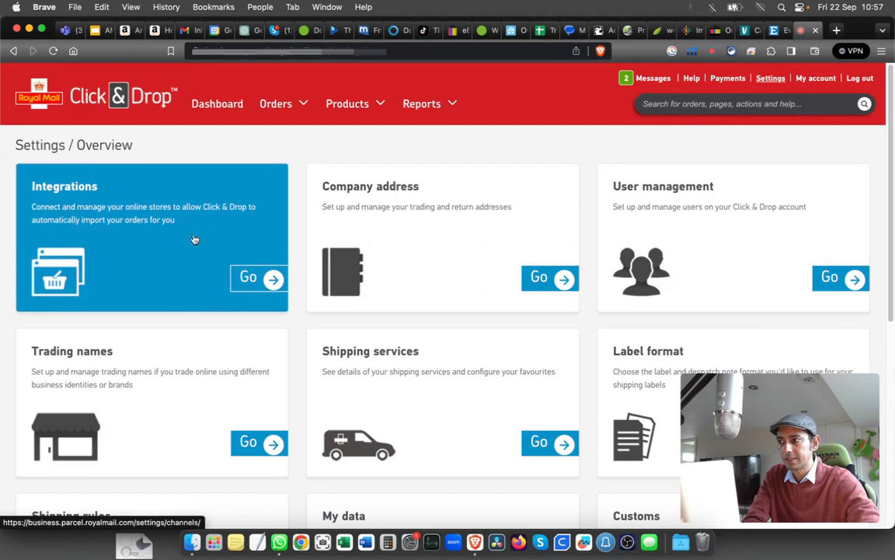
Open the Integrations settings page from the Settings overview.
left_click(258, 278)
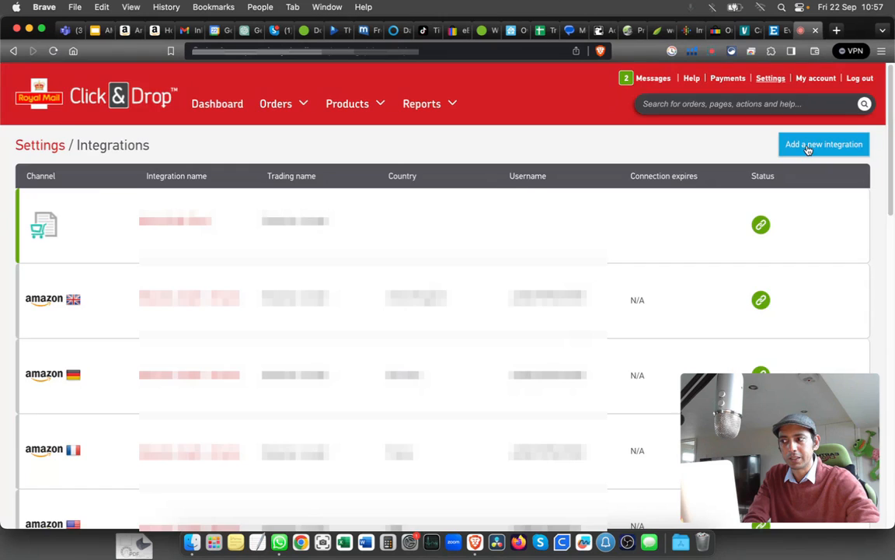
Start a new store integration and choose TikTok.
left_click(823, 143)
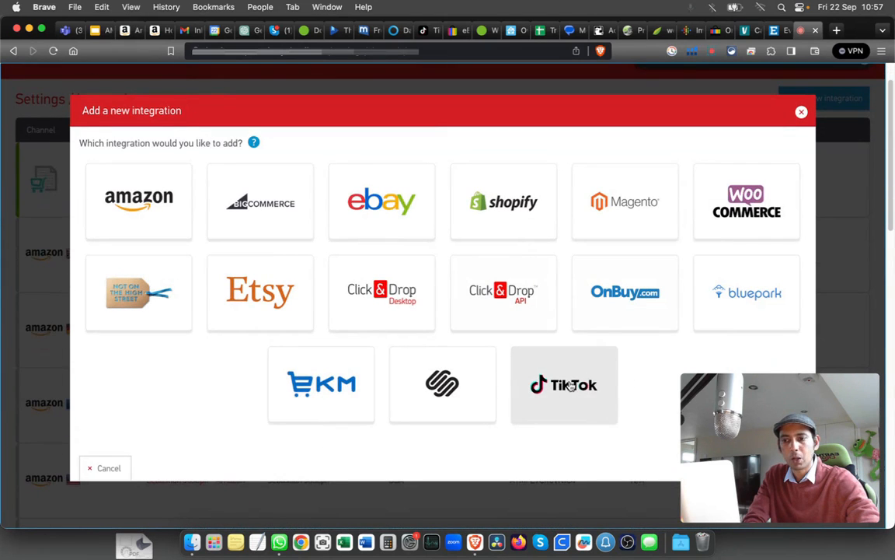
left_click(564, 383)
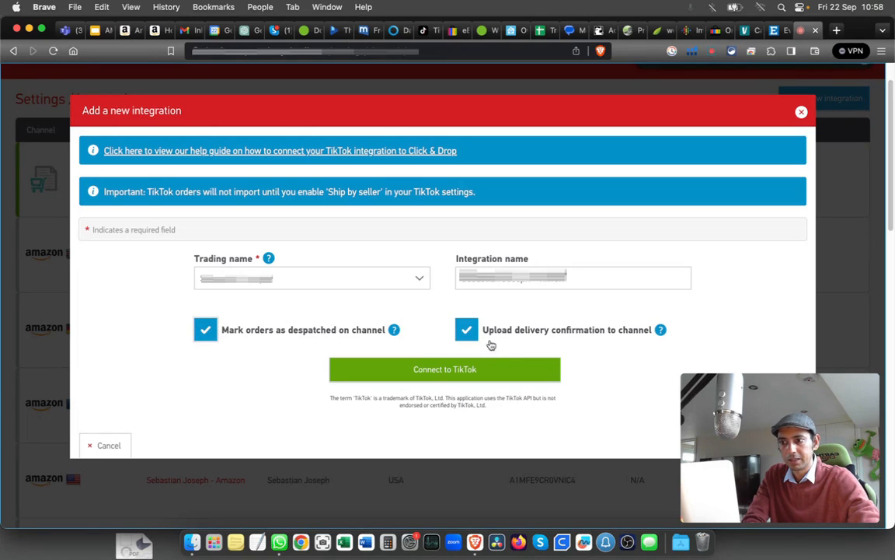
mouse_move(606, 341)
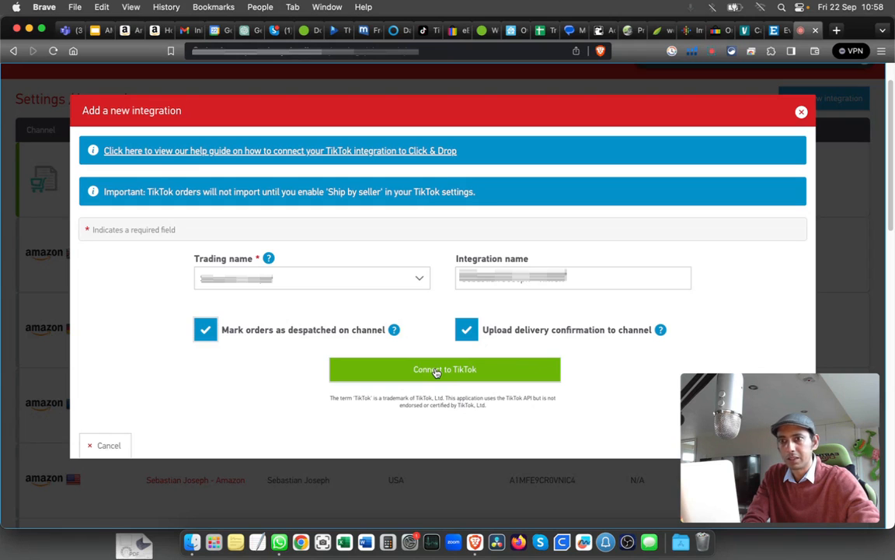
Connect the integration to TikTok and continue as a United Kingdom Europe seller.
left_click(444, 369)
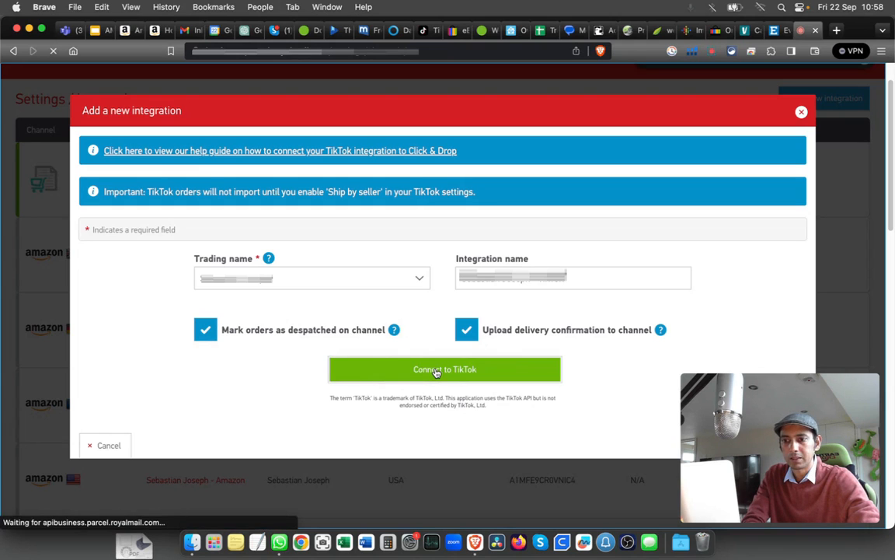
left_click(444, 369)
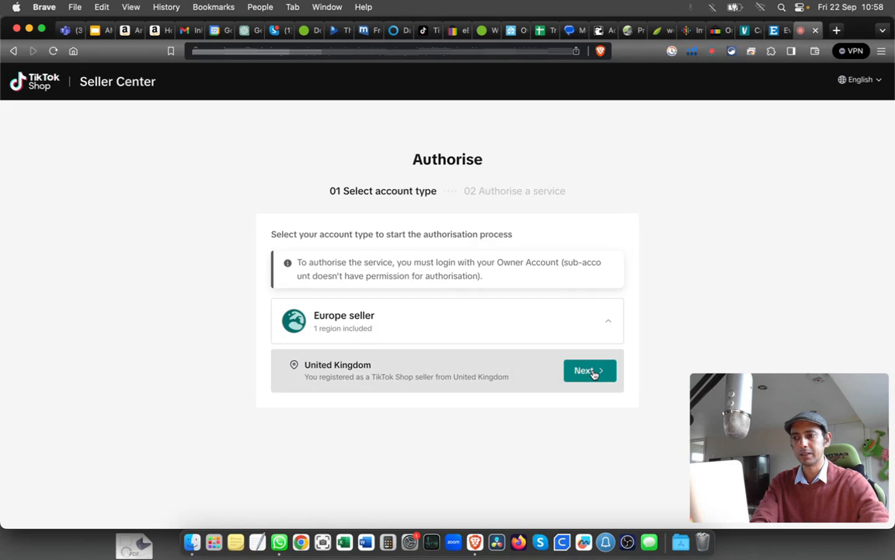
left_click(587, 370)
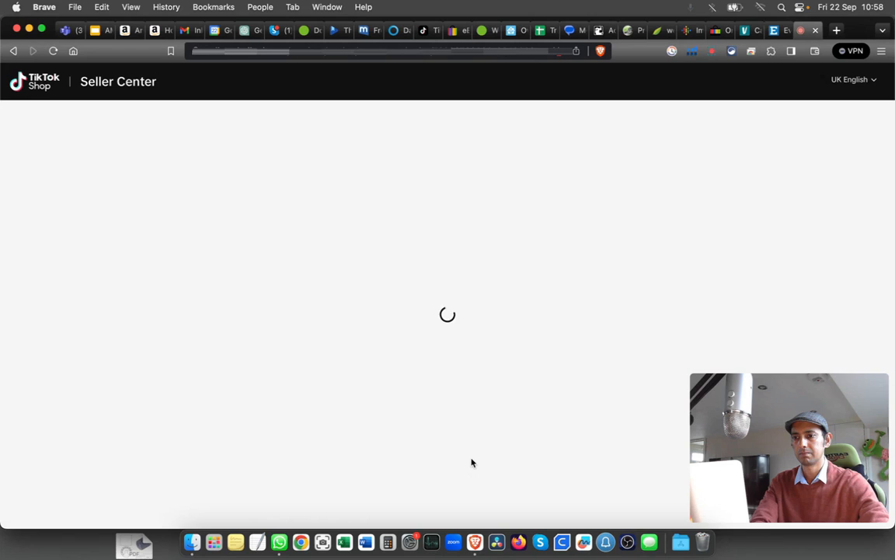
mouse_move(470, 457)
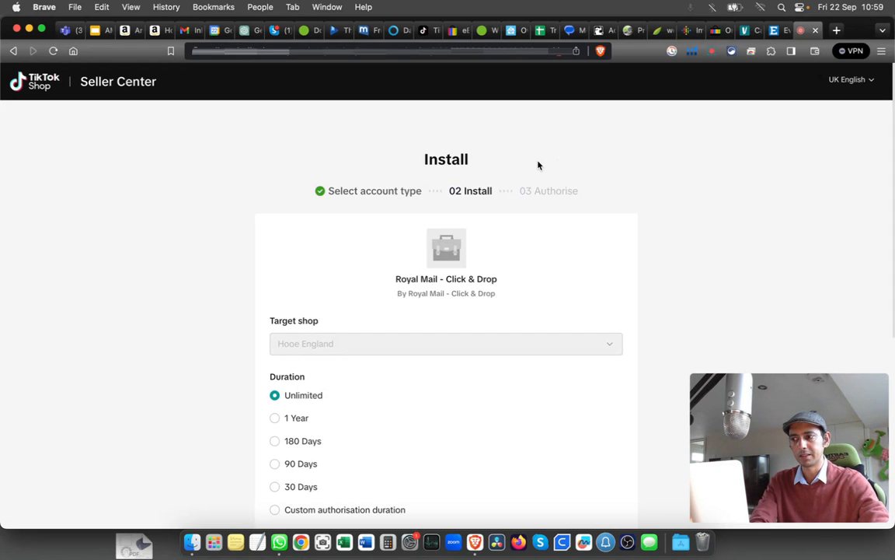
Choose a 1 Year authorisation duration, agree to data sharing, and confirm installing Click & Drop.
scroll("down", 3)
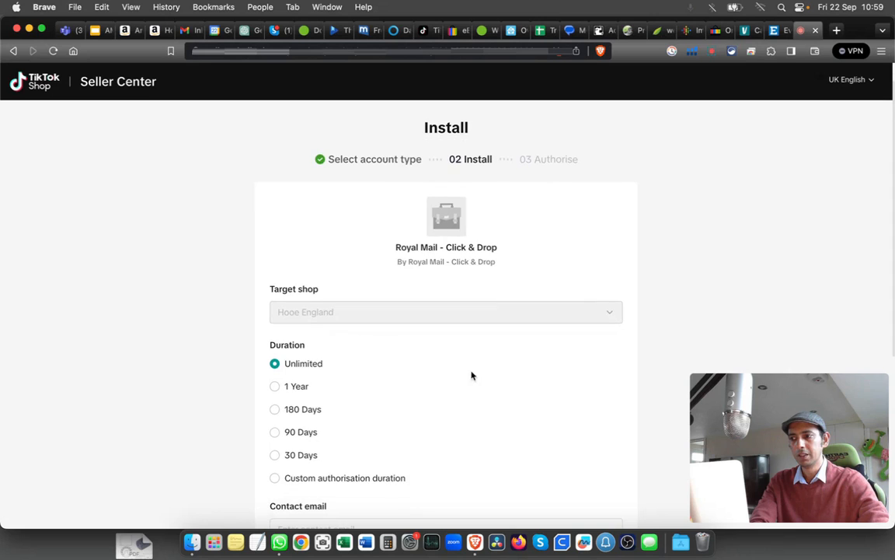
mouse_move(258, 297)
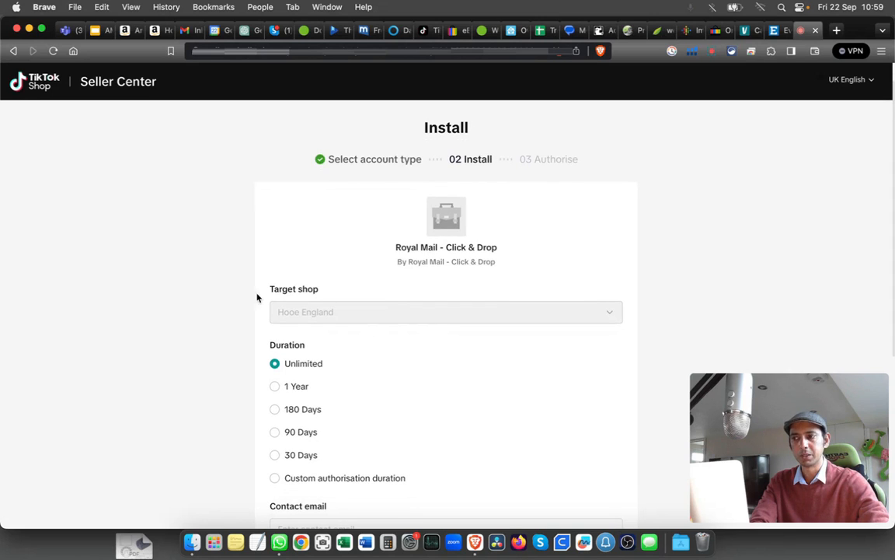
mouse_move(313, 315)
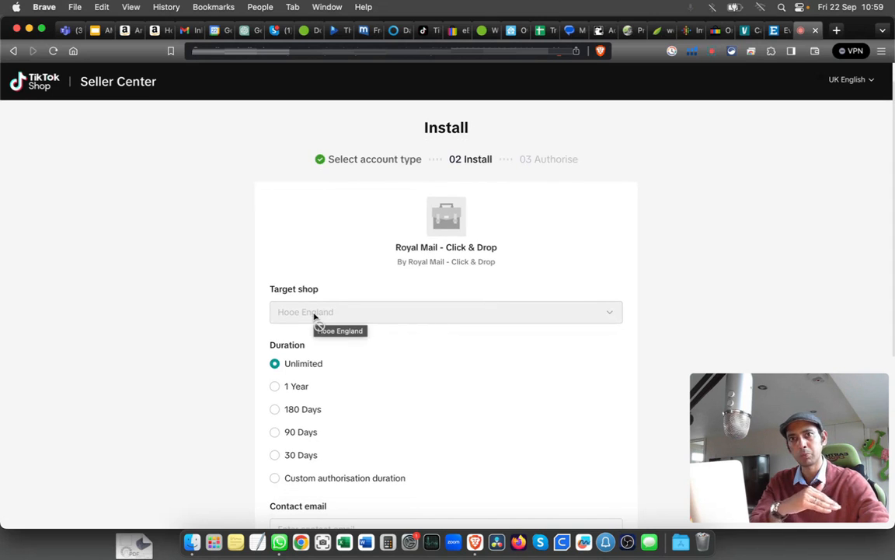
scroll("down", 3)
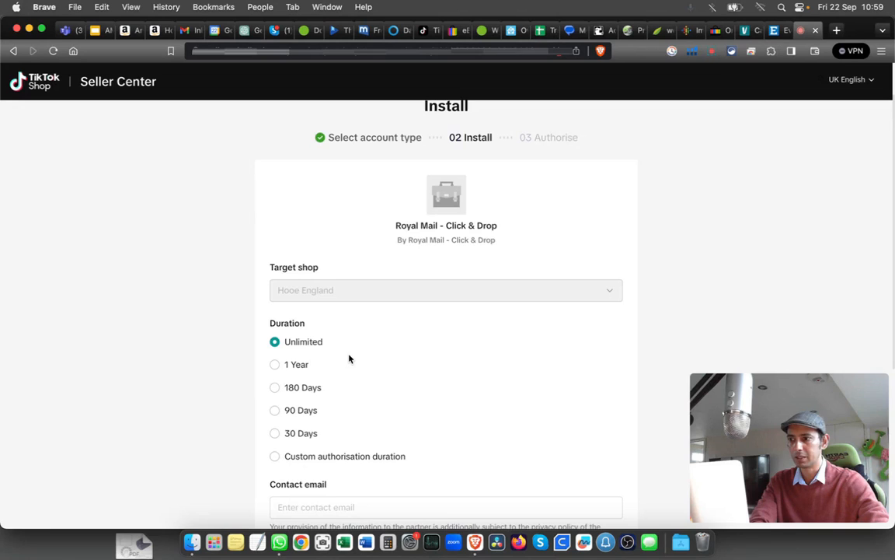
scroll("down", 3)
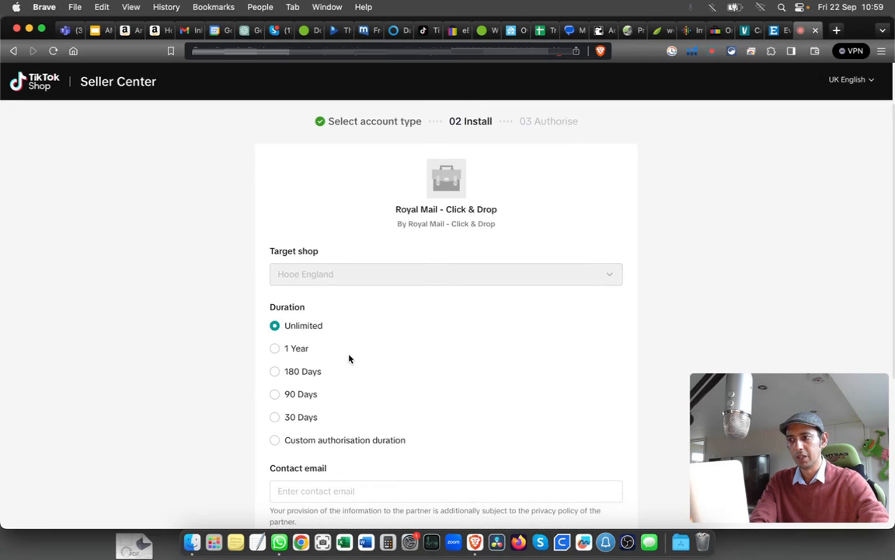
mouse_move(293, 352)
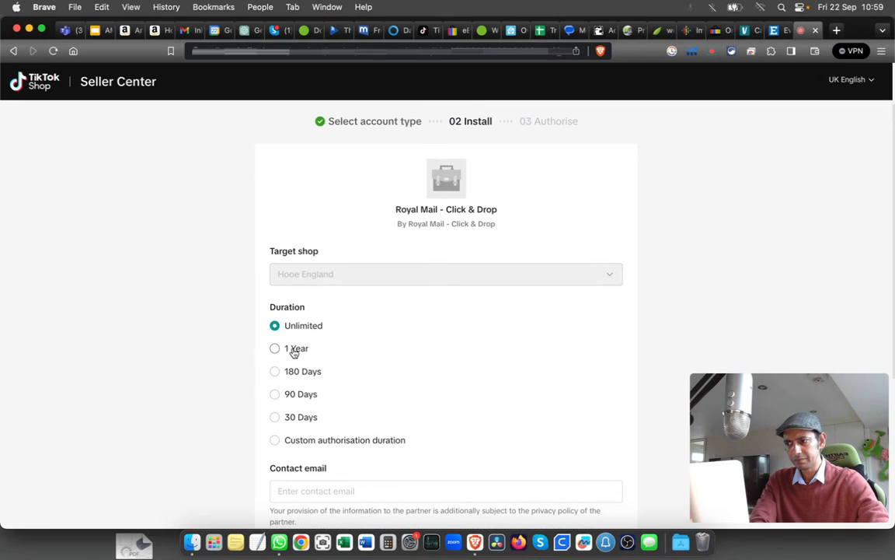
left_click(275, 349)
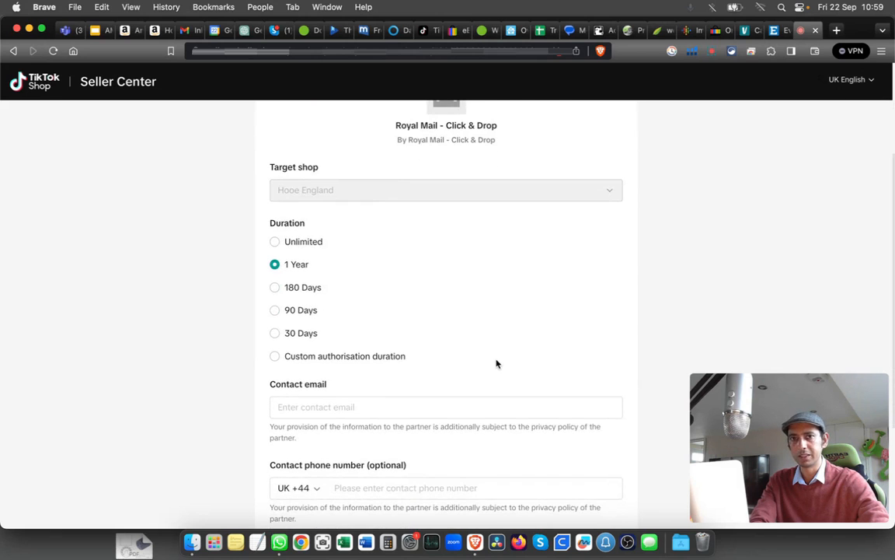
scroll("down", 3)
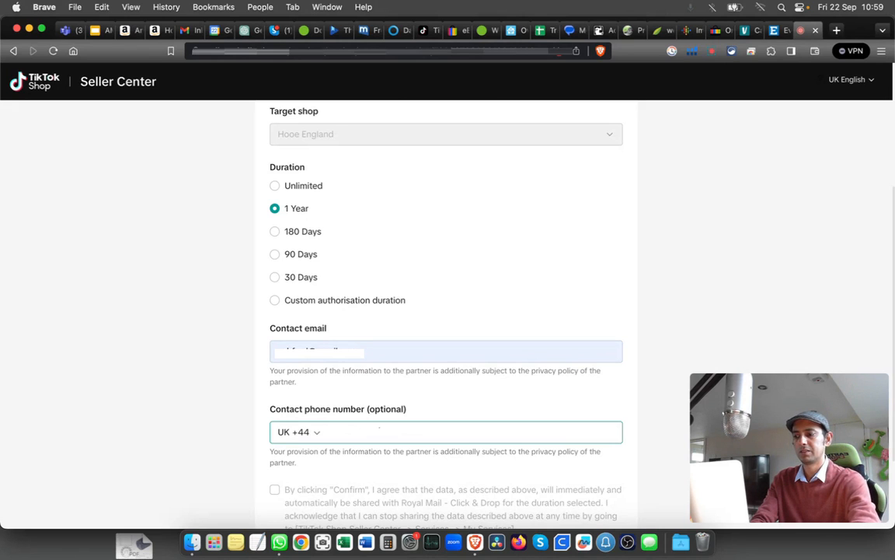
scroll("down", 3)
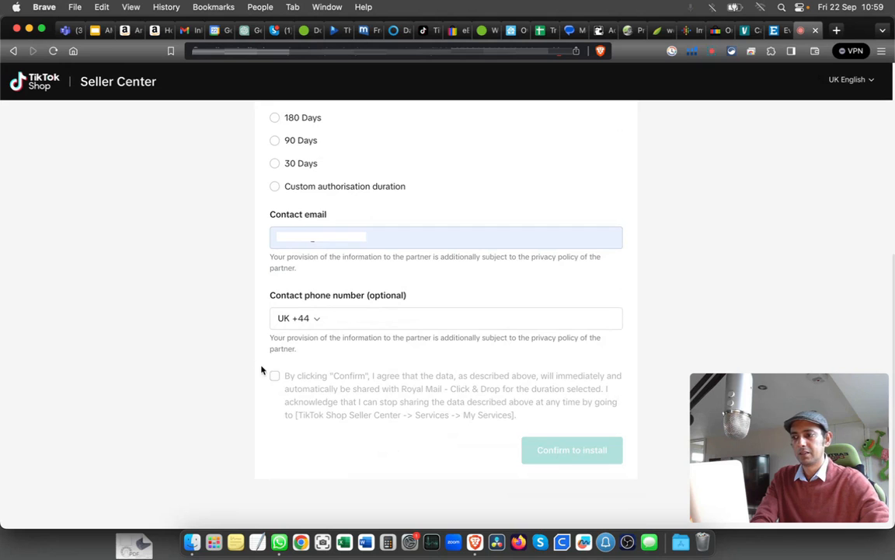
left_click(274, 376)
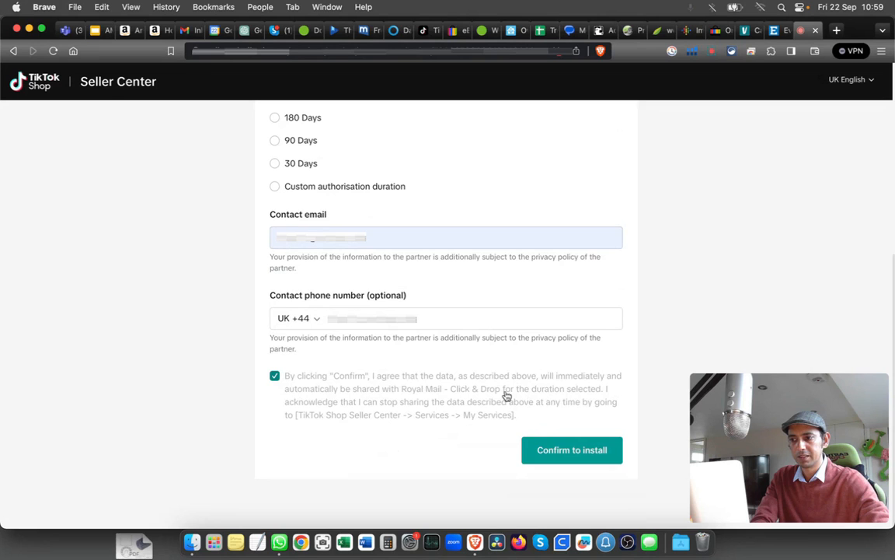
mouse_move(631, 403)
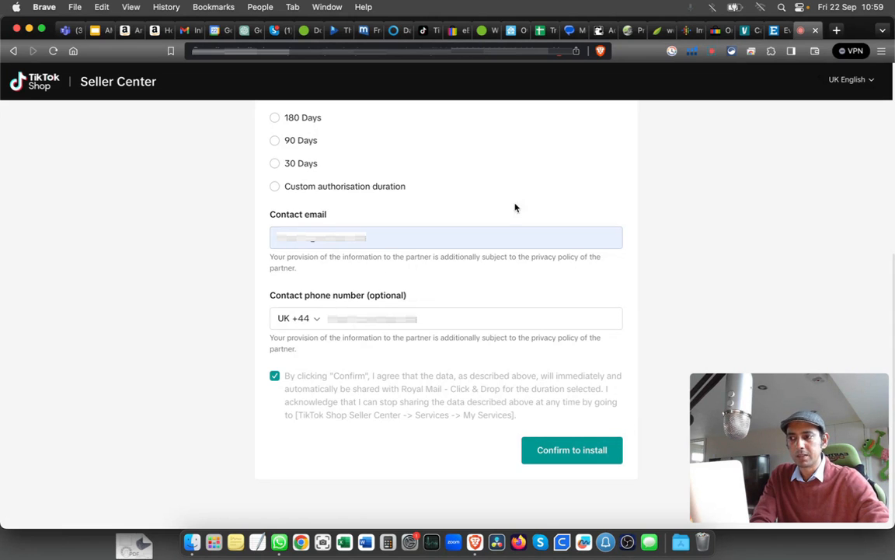
mouse_move(557, 211)
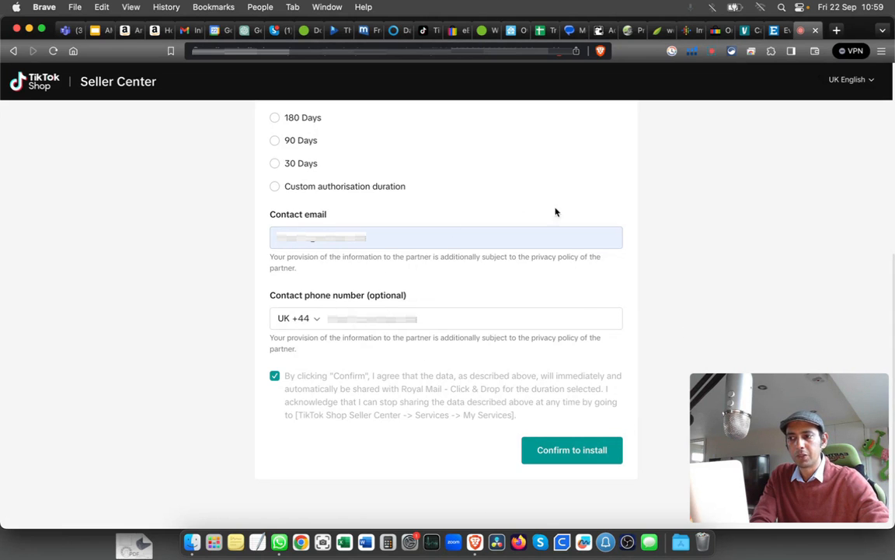
mouse_move(568, 459)
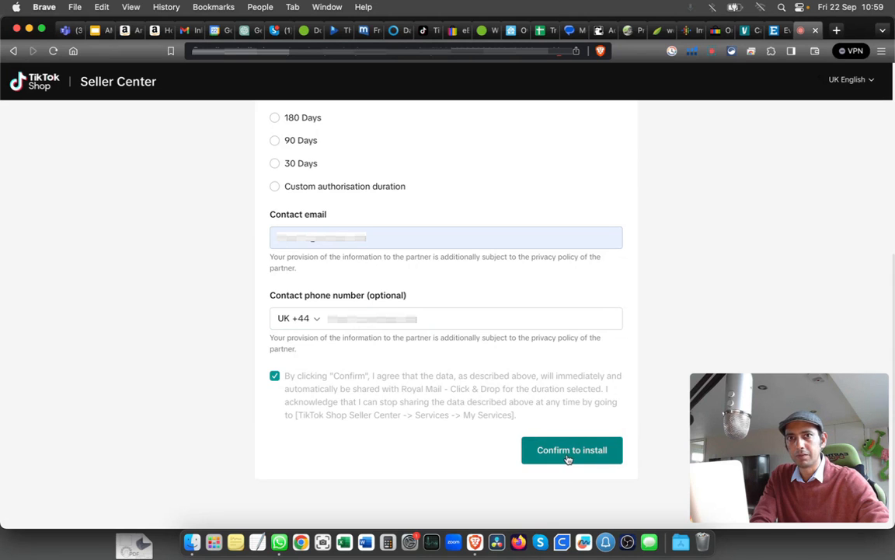
left_click(572, 450)
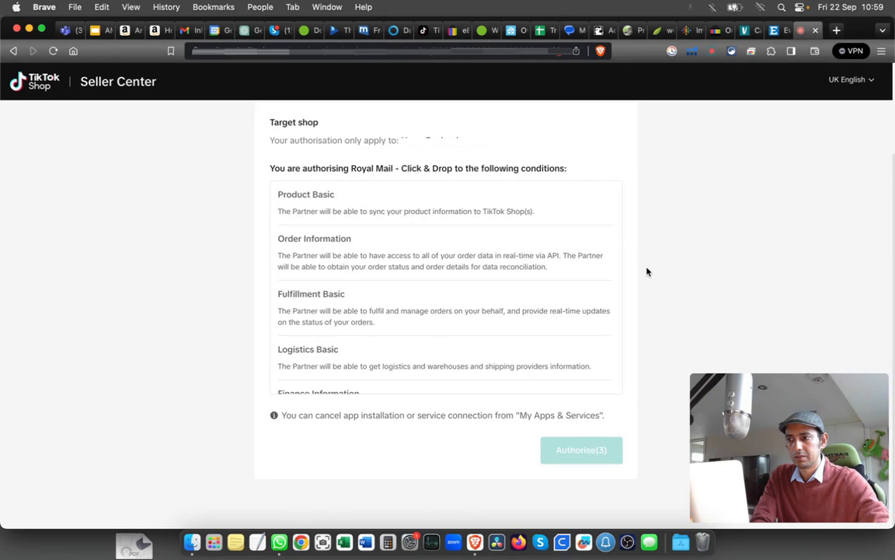
Review the permissions list and authorise Click & Drop's access to products, orders and fulfilment.
scroll("down", 3)
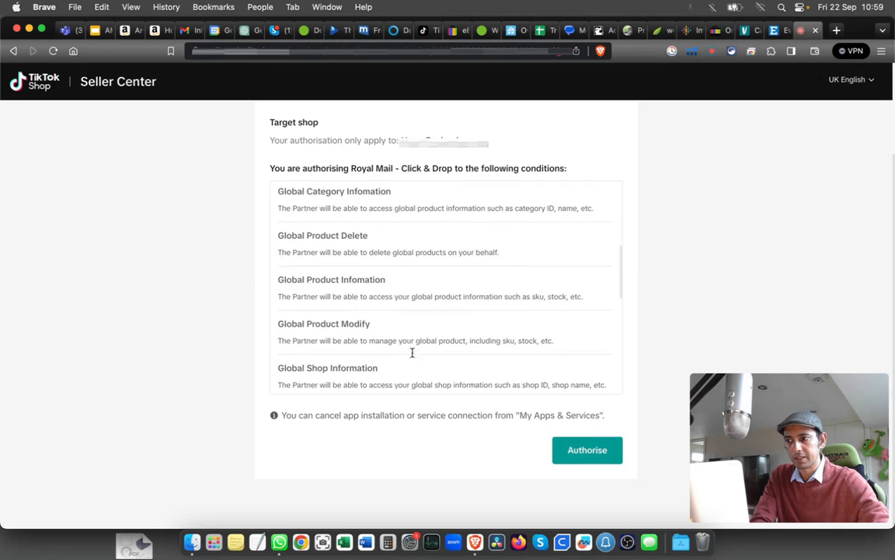
scroll("down", 3)
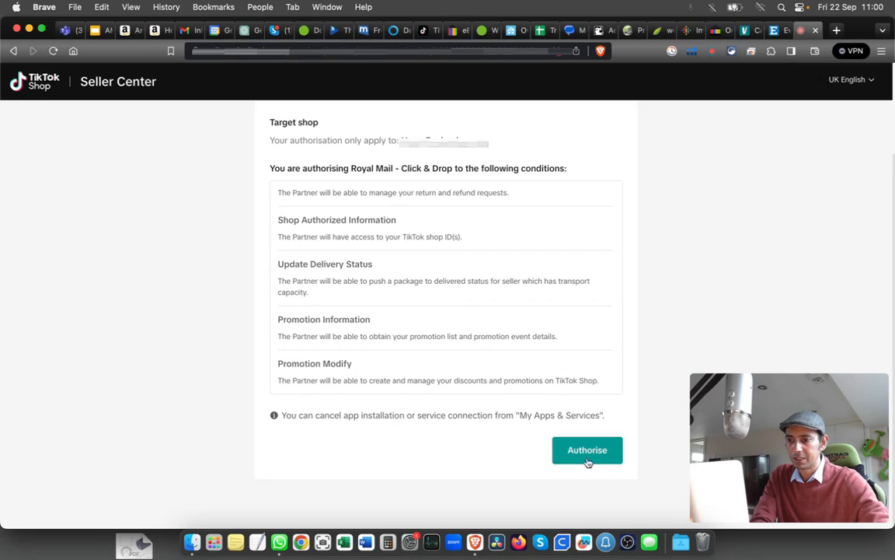
left_click(587, 449)
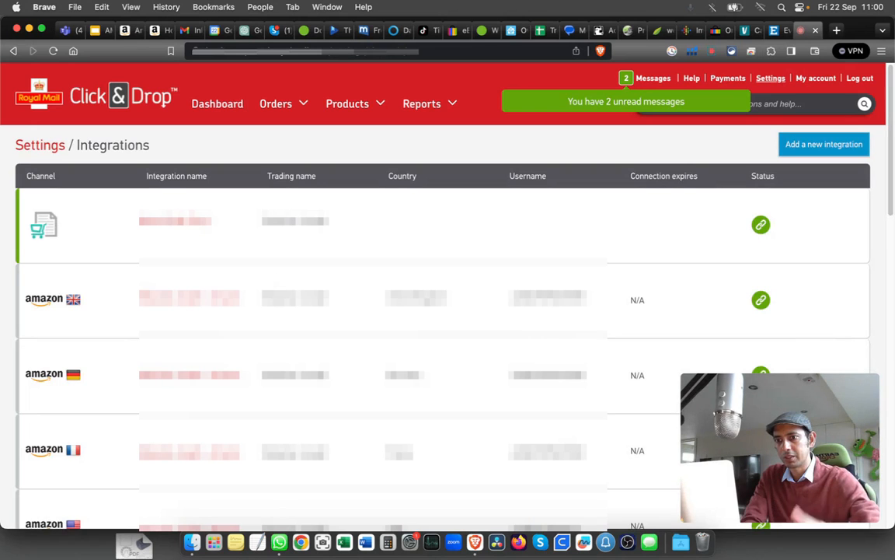
Scroll the integrations table down to the new TikTok row.
scroll("down", 3)
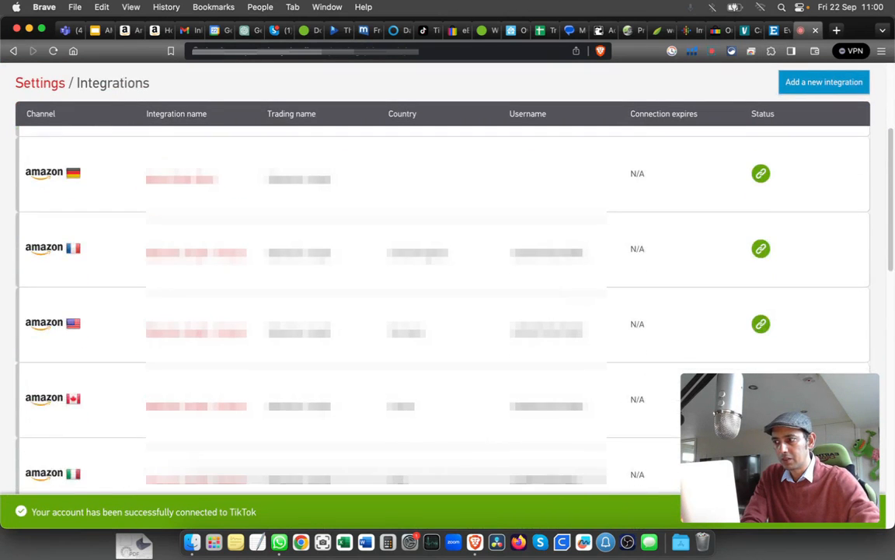
scroll("down", 3)
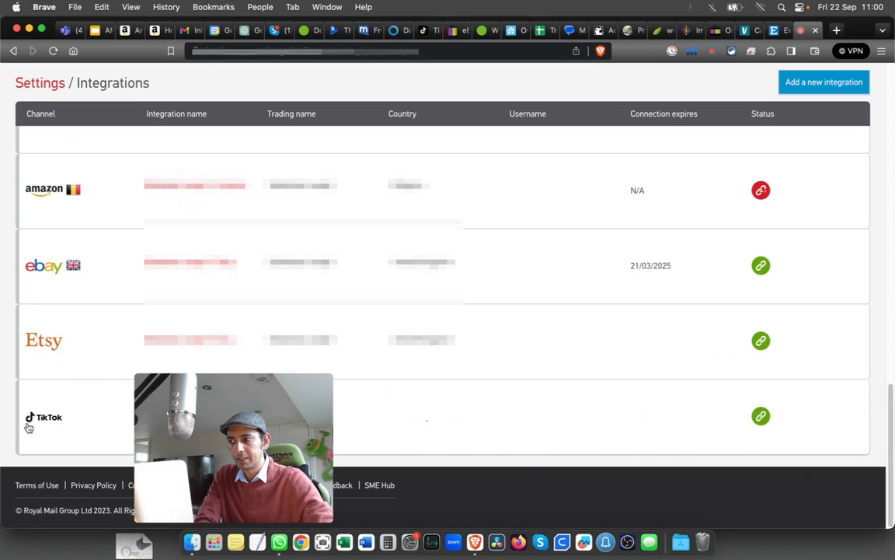
mouse_move(467, 422)
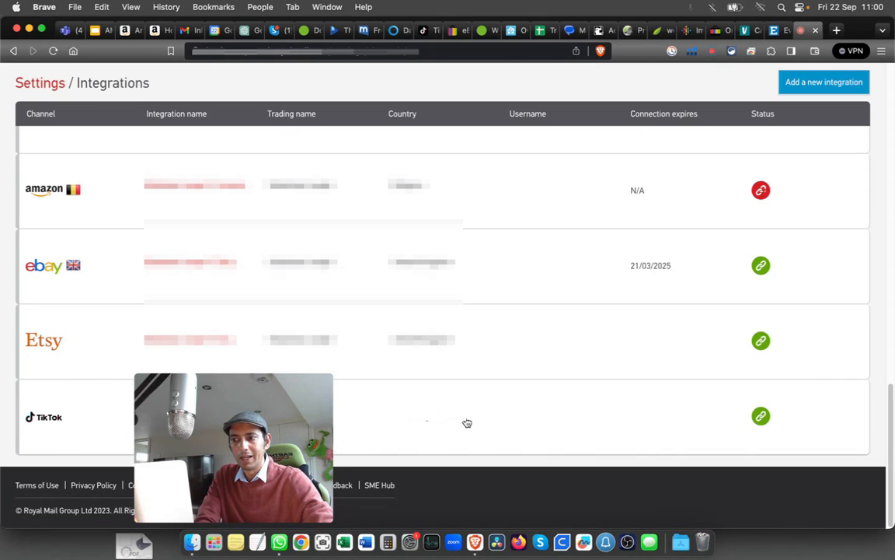
mouse_move(761, 417)
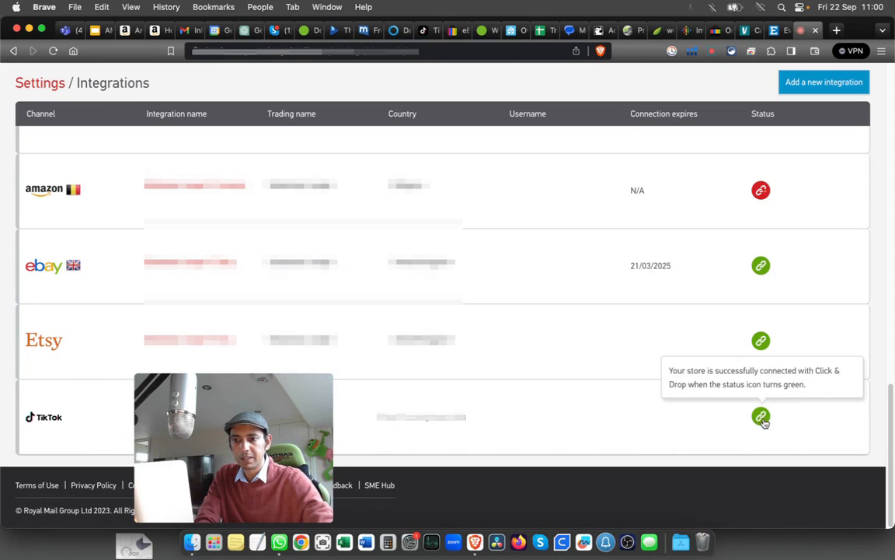